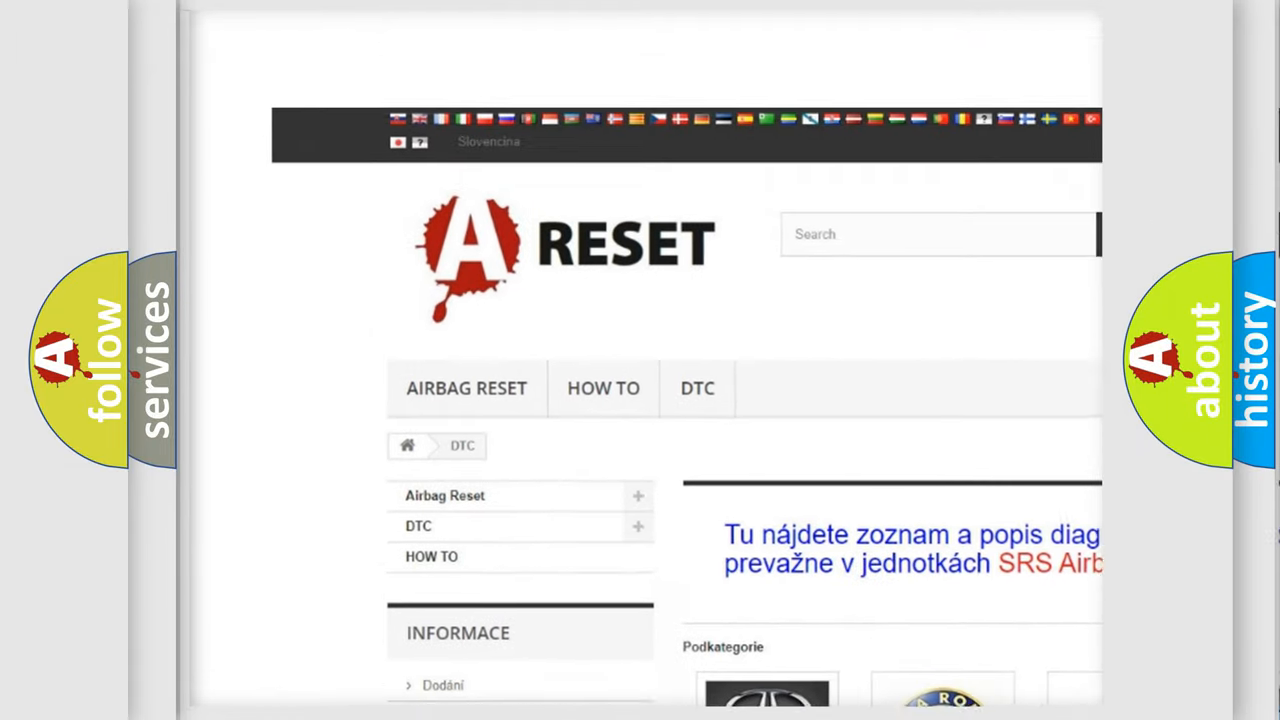
# - Scroll through the Cadillac code list to the B1277:04 Microphone 1 (LF) circuit open card
pyautogui.scroll(3)
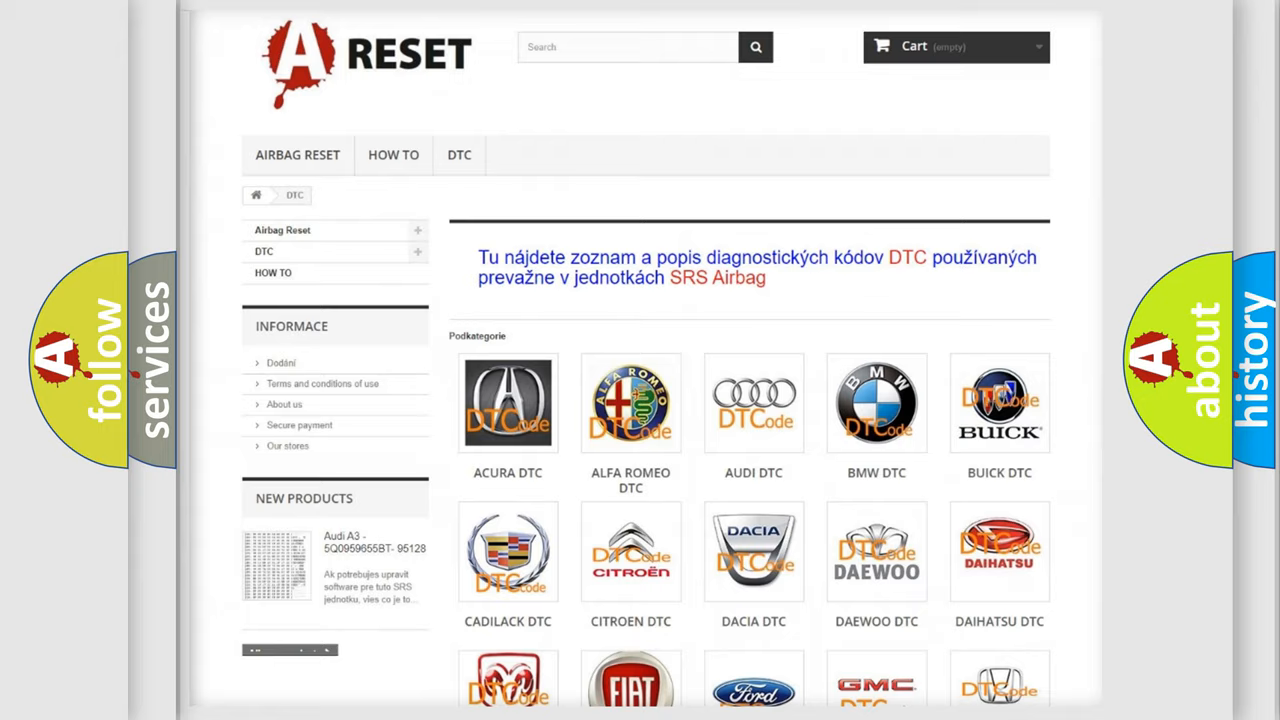
pyautogui.scroll(3)
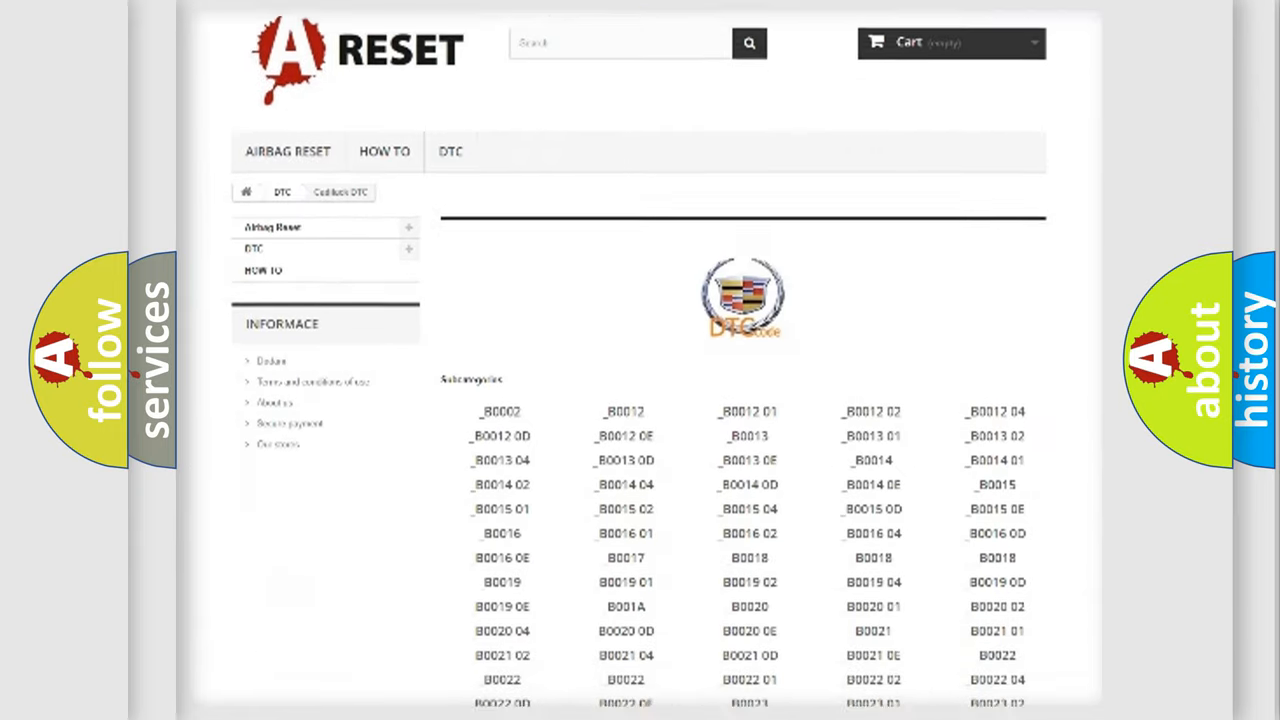
pyautogui.scroll(-3)
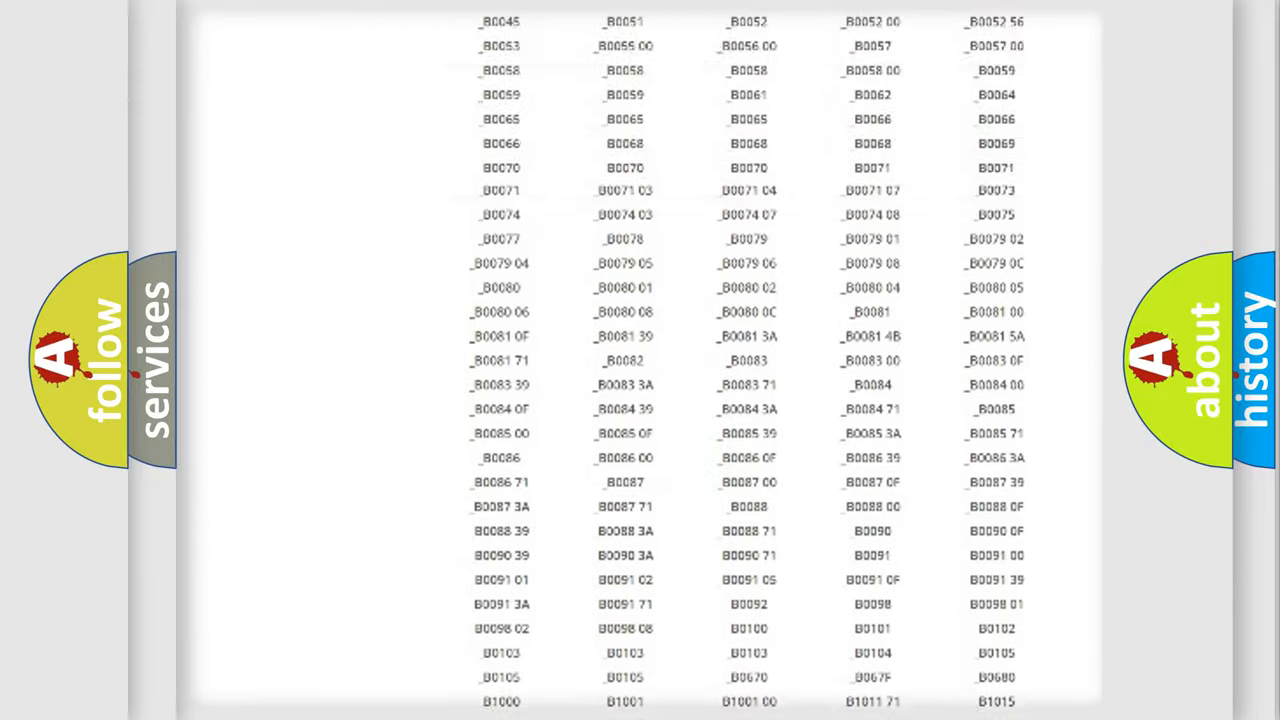
pyautogui.scroll(3)
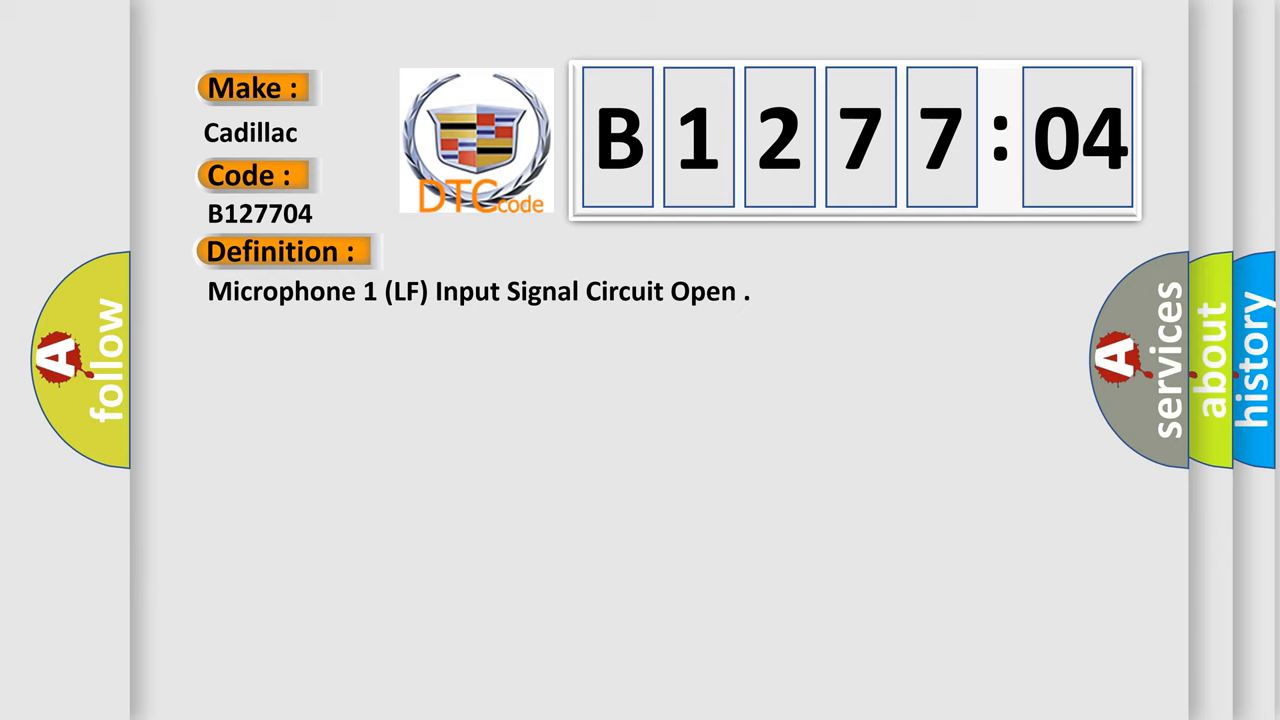
# - Advance the B127704 slide to the microphone circuit self-diagnostic description
pyautogui.click(520, 251)
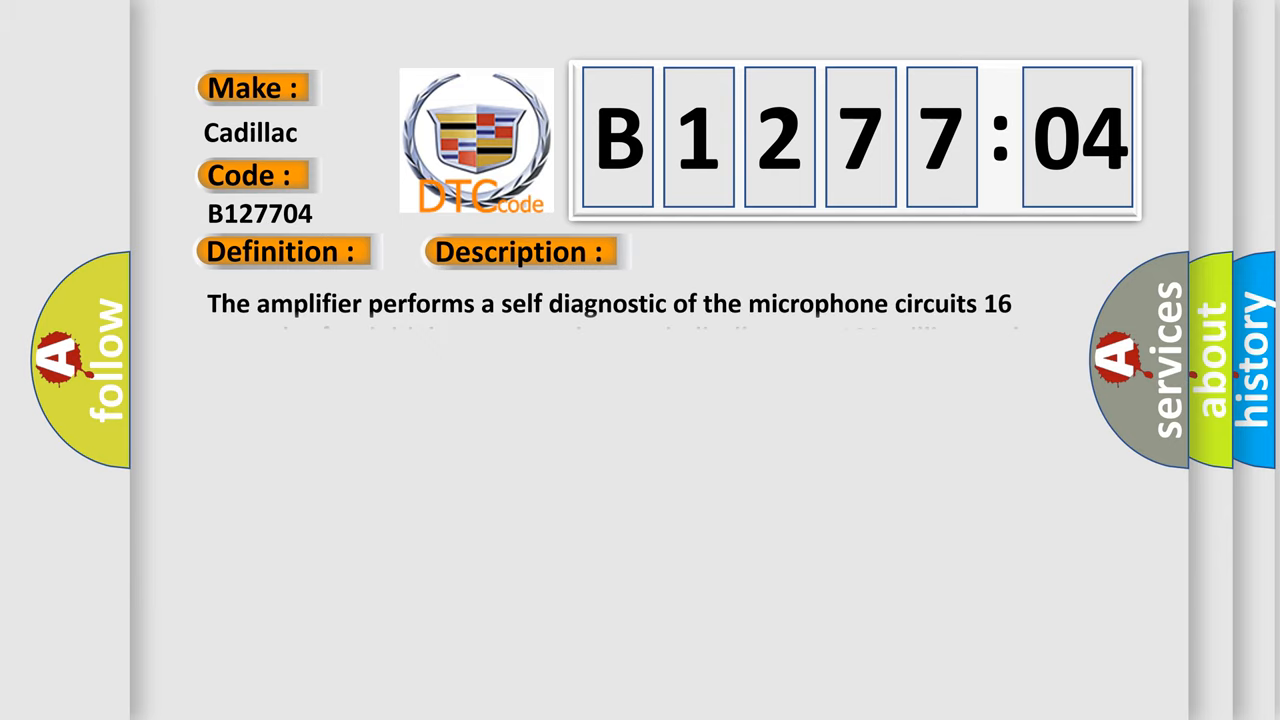